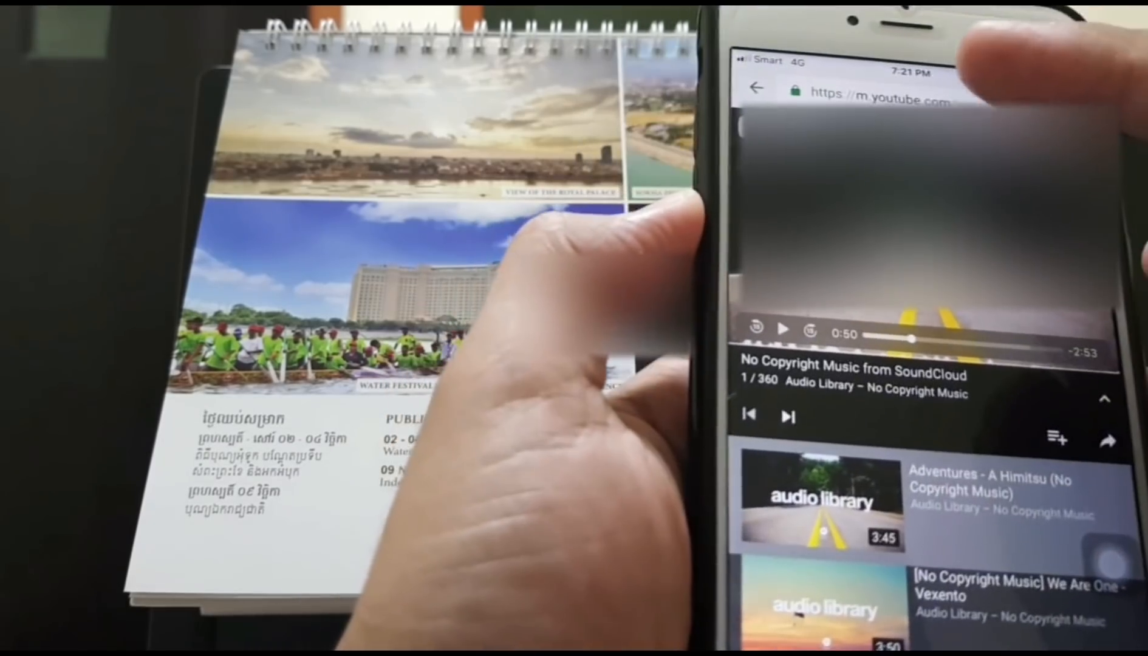
Step: Select the No Copyright Music video's full watch-page URL in the Safari address bar
click(878, 95)
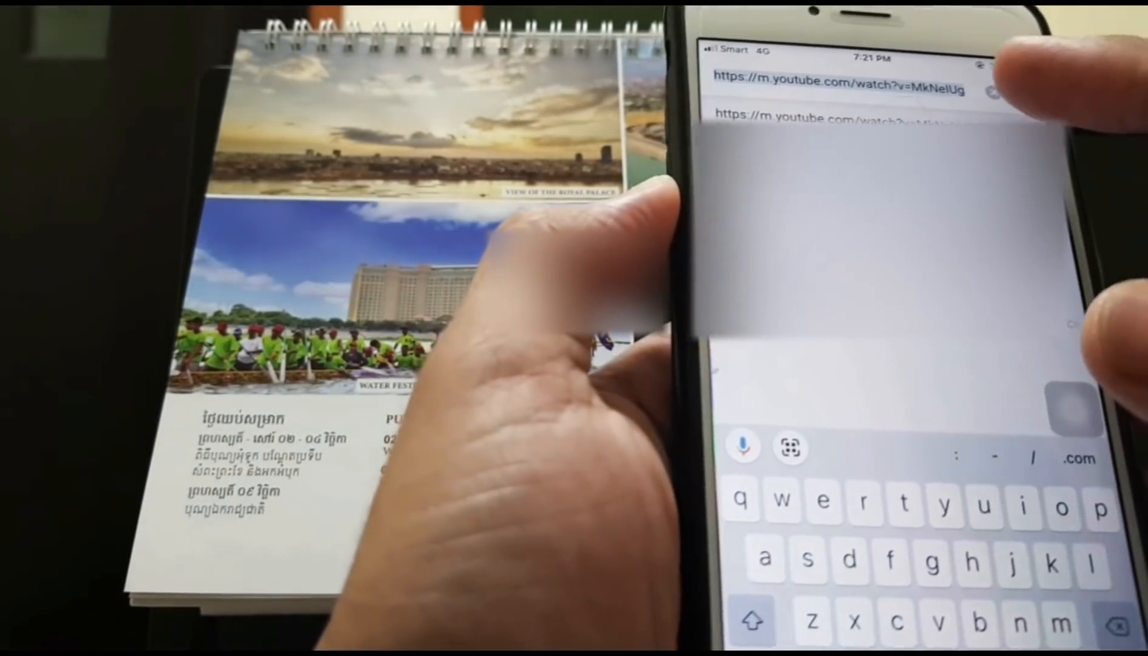